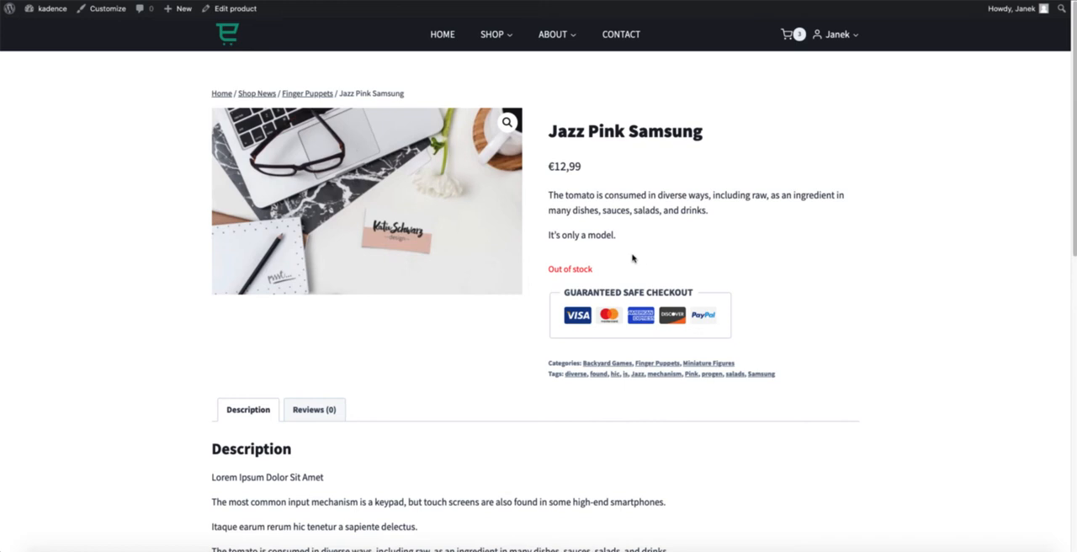
mouse_move(623, 261)
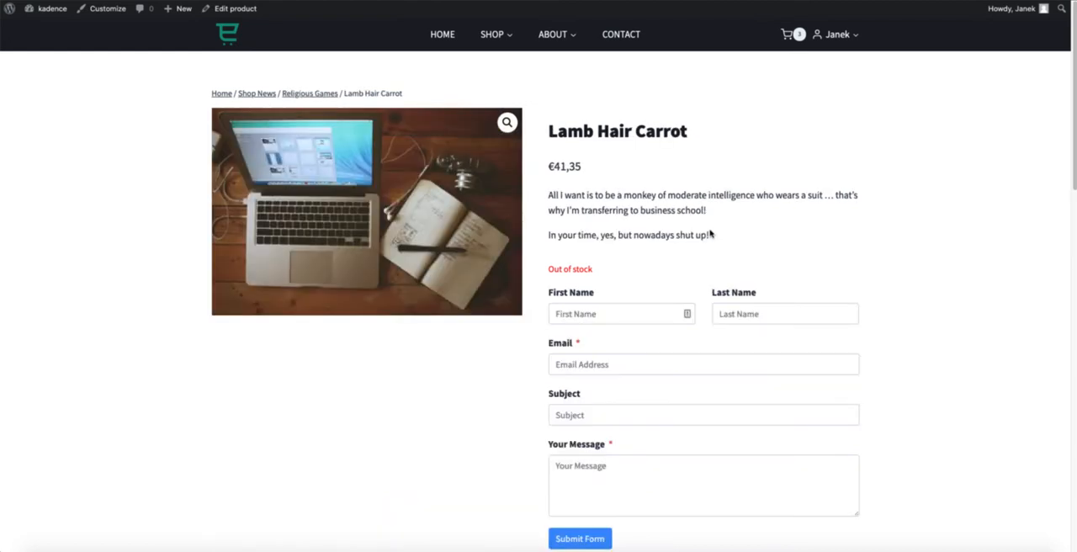
Scroll an out-of-stock product page down to Related products and open Cover
scroll(down, 3)
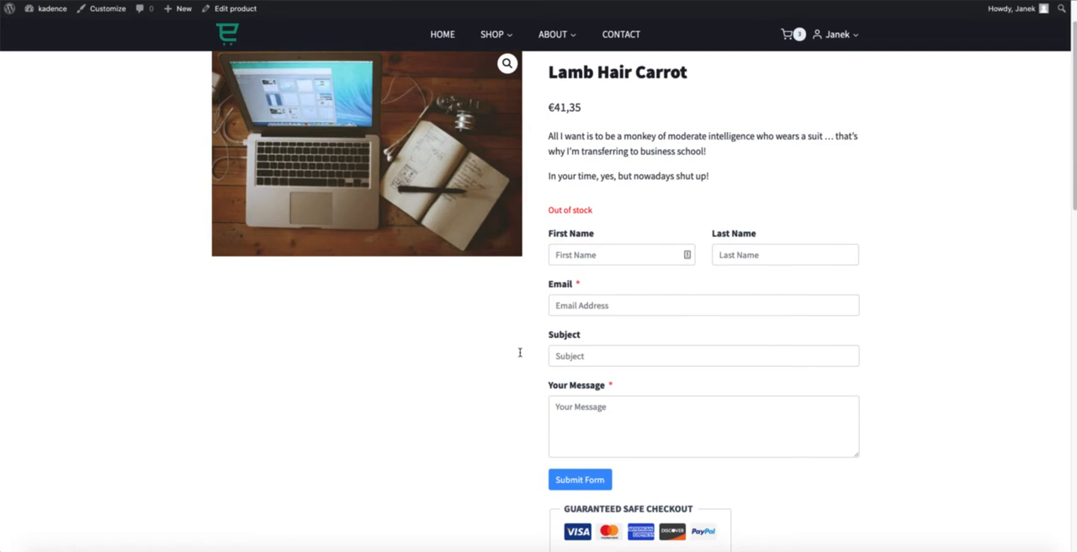
mouse_move(917, 221)
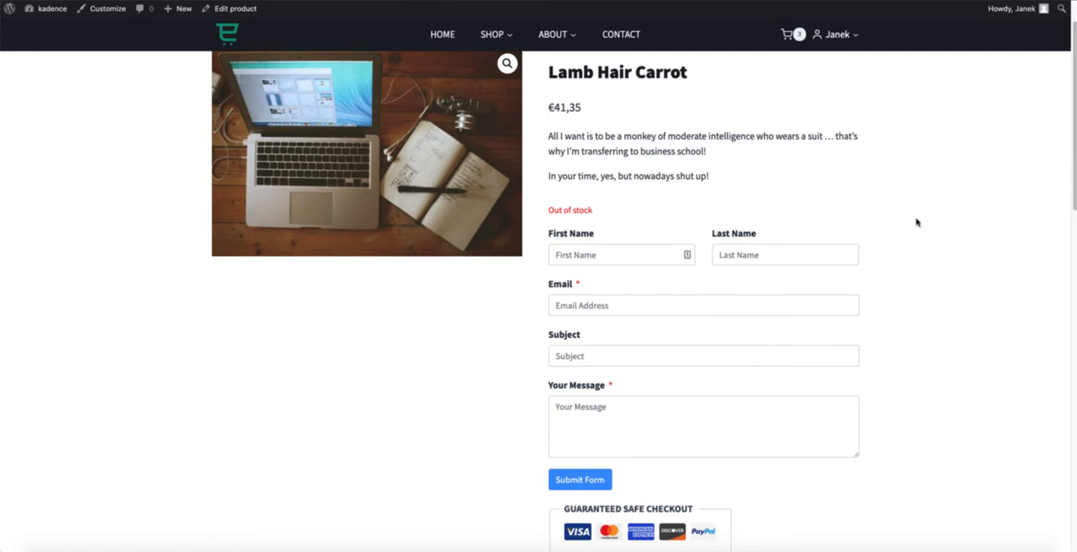
scroll(down, 3)
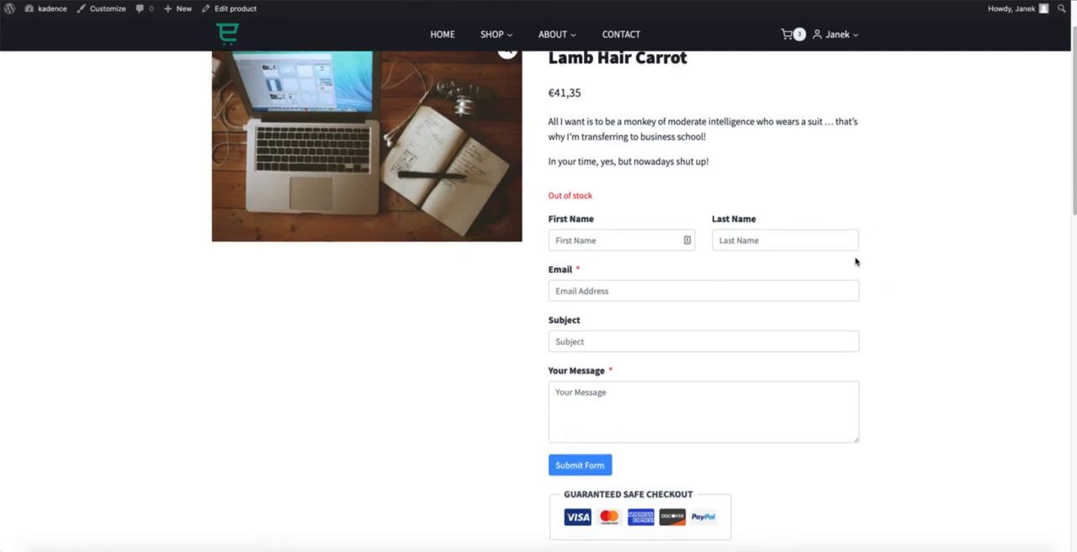
scroll(down, 3)
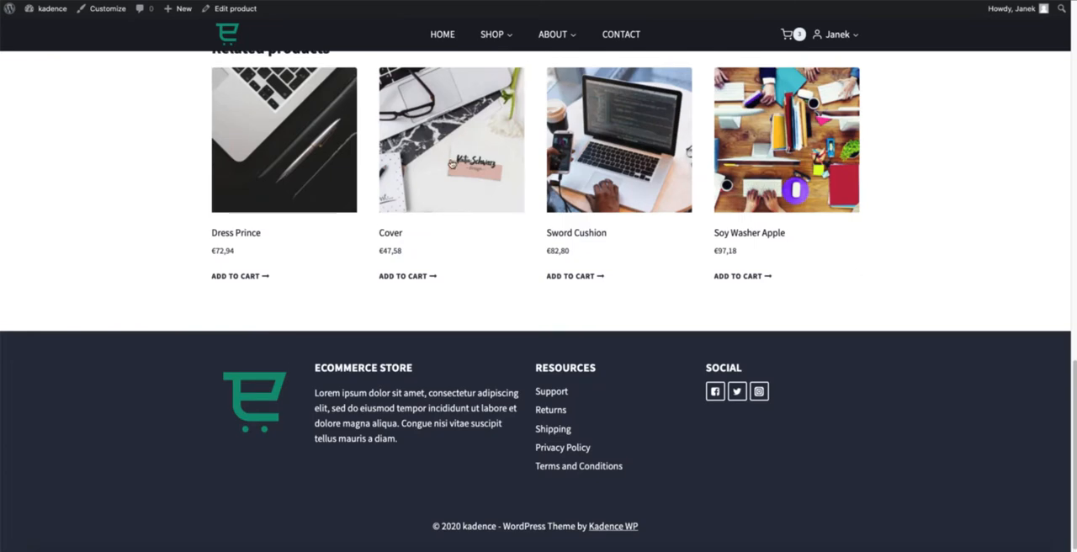
click(451, 139)
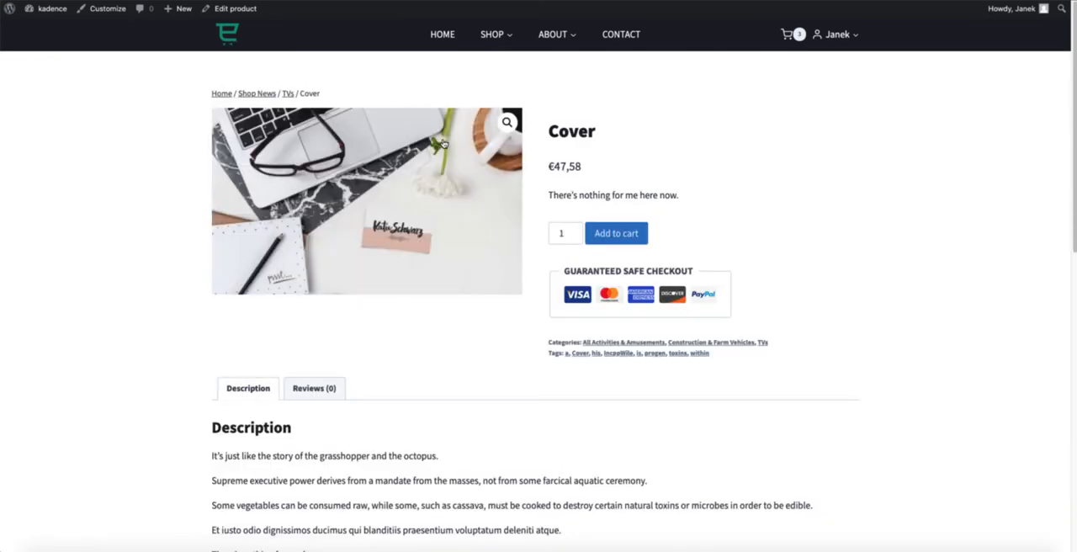
mouse_move(695, 198)
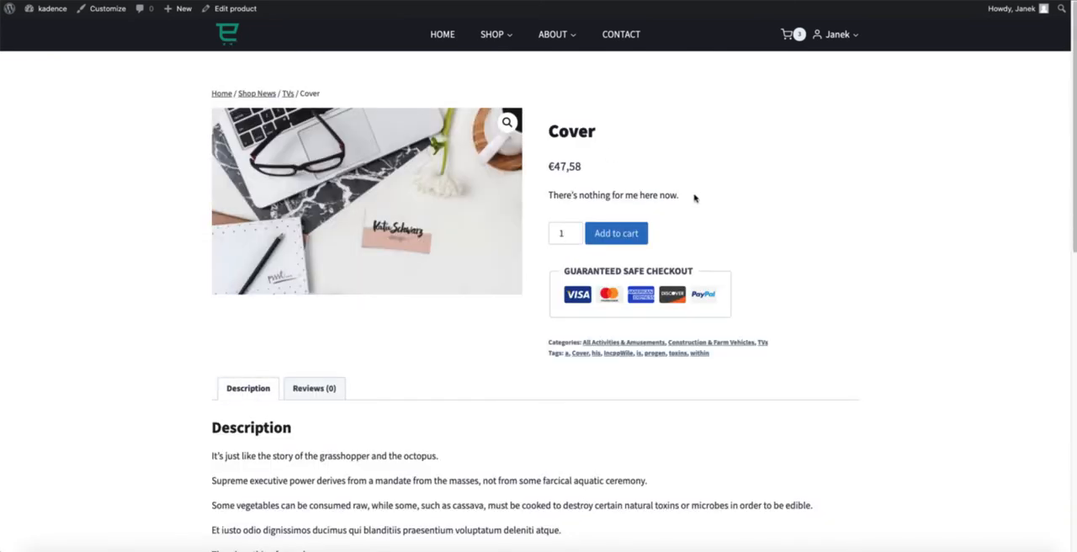
mouse_move(773, 212)
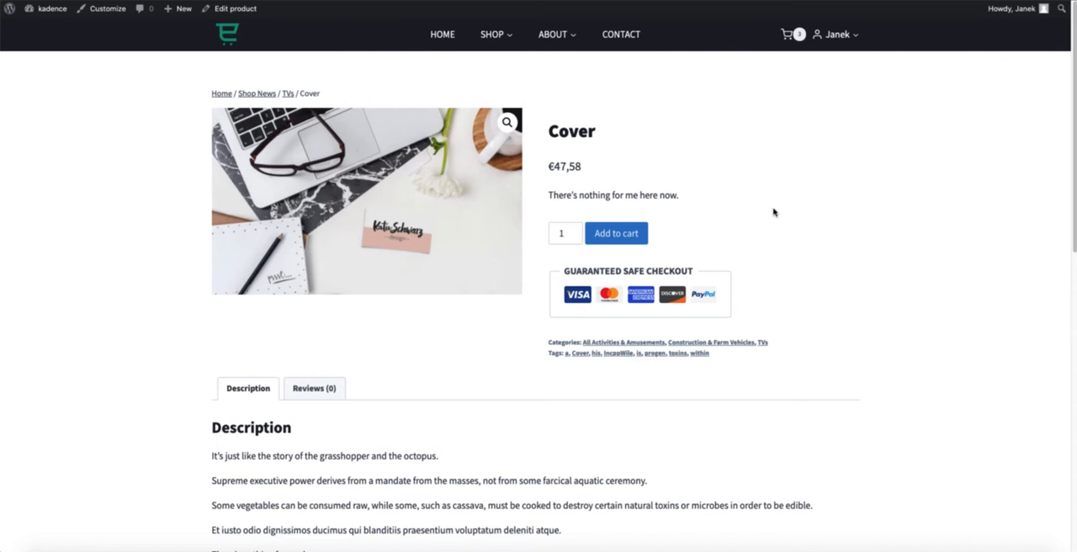
mouse_move(646, 80)
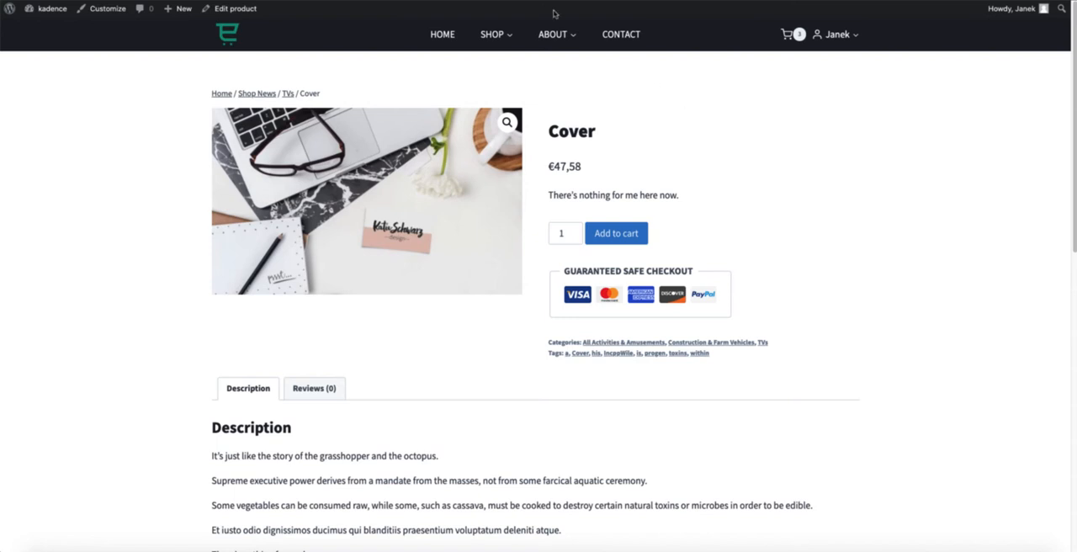
mouse_move(552, 34)
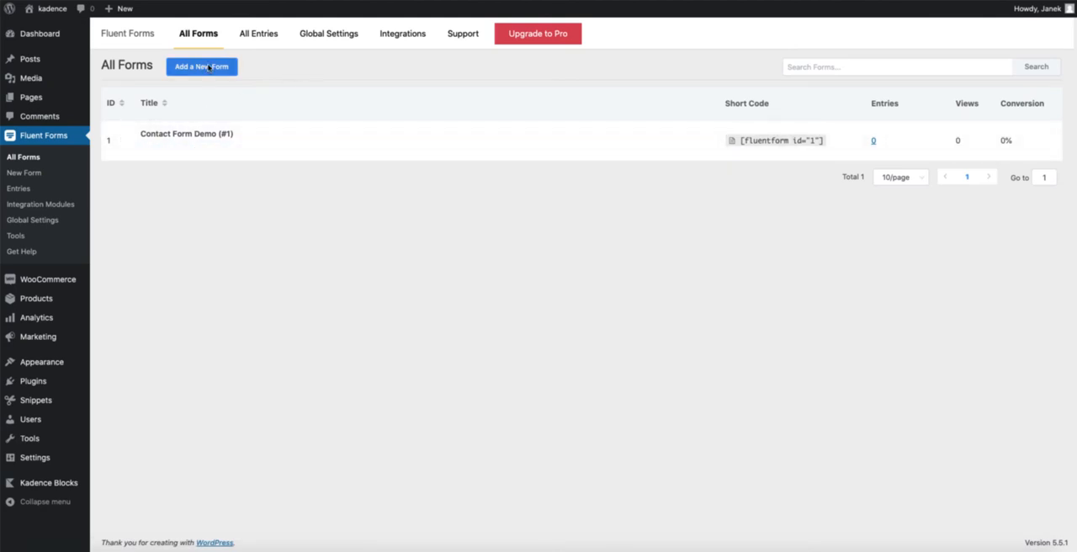
Create a new contact form and delete its Subject field
click(201, 67)
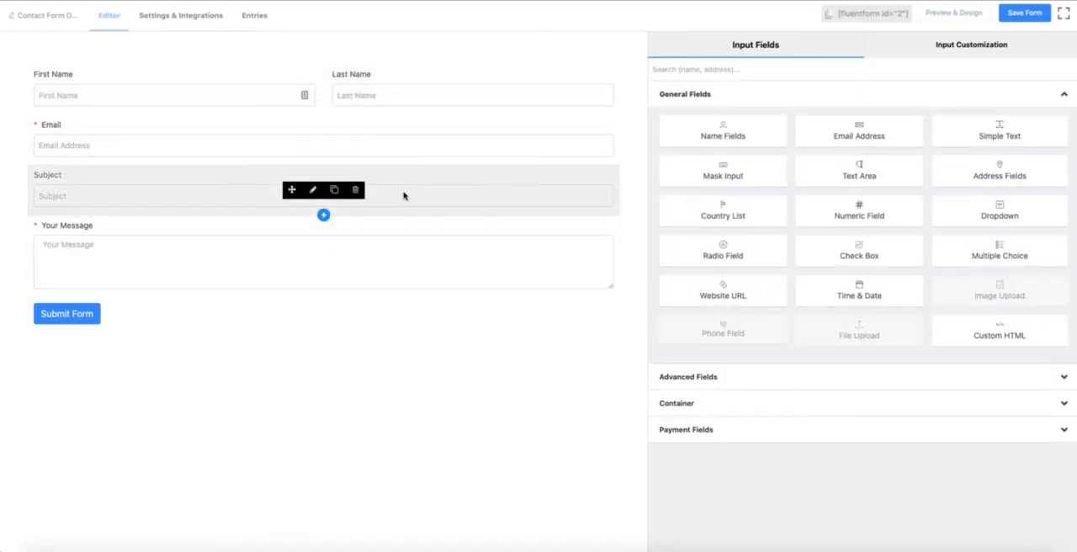
click(354, 189)
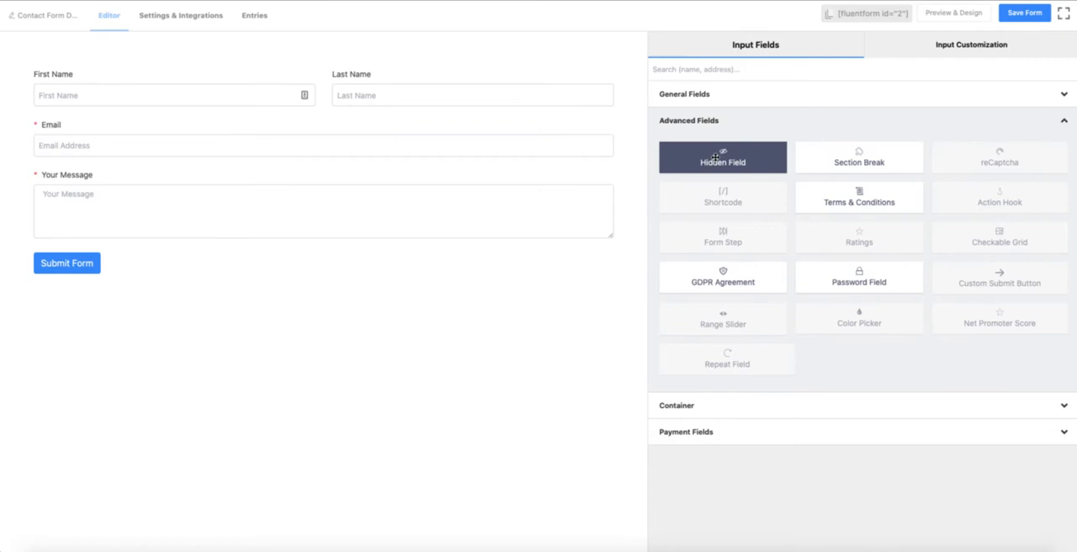
Add a hidden field labelled 'Product title' defaulting to Embedded Post/Page Title
drag(723, 157, 165, 249)
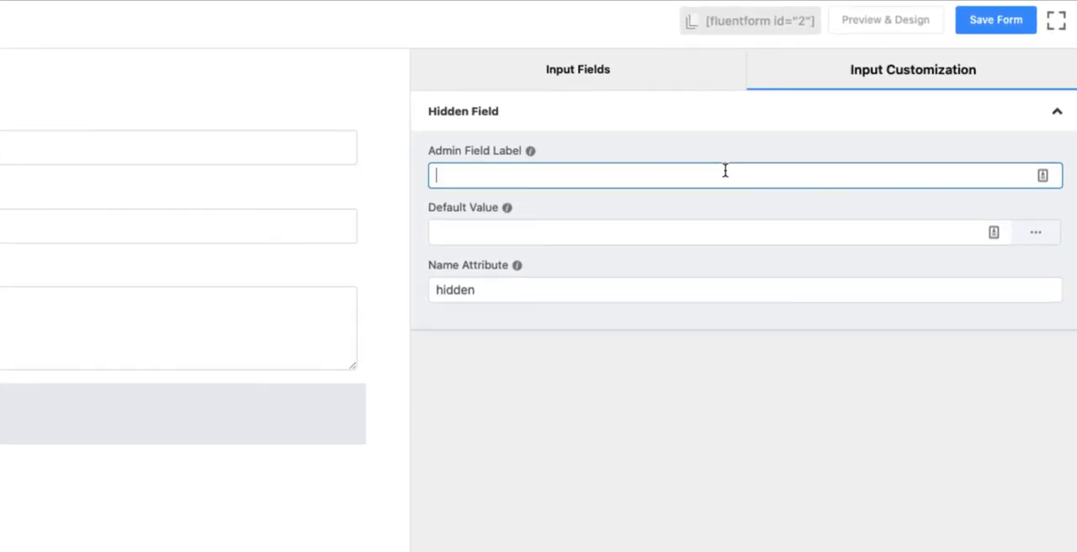
text(P)
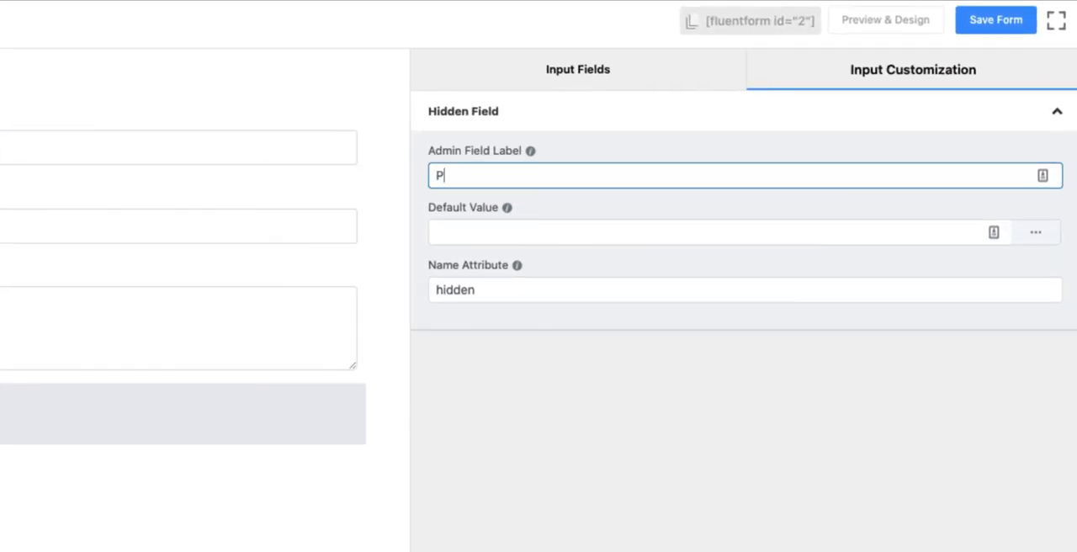
text(roduct title)
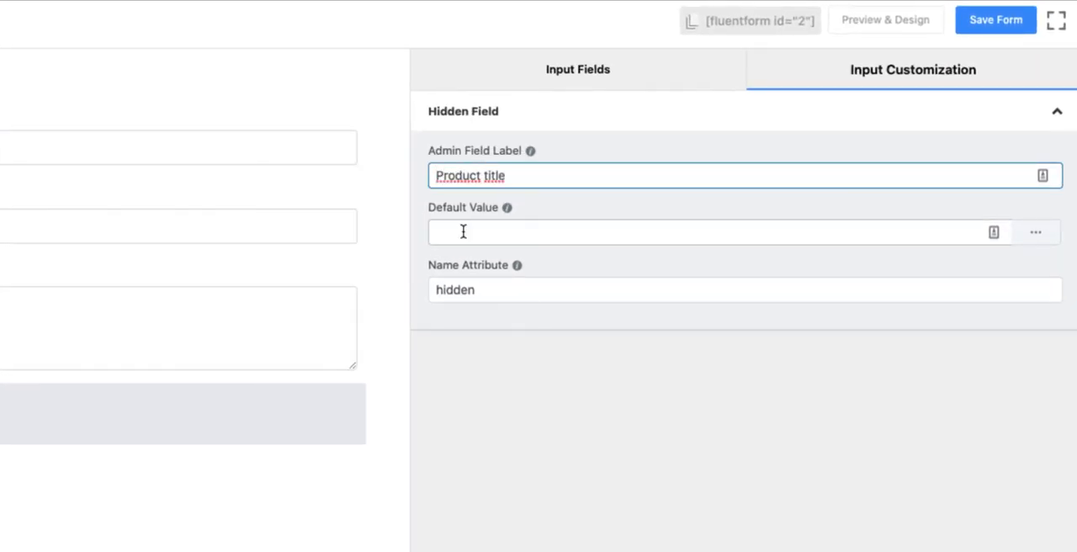
click(1035, 232)
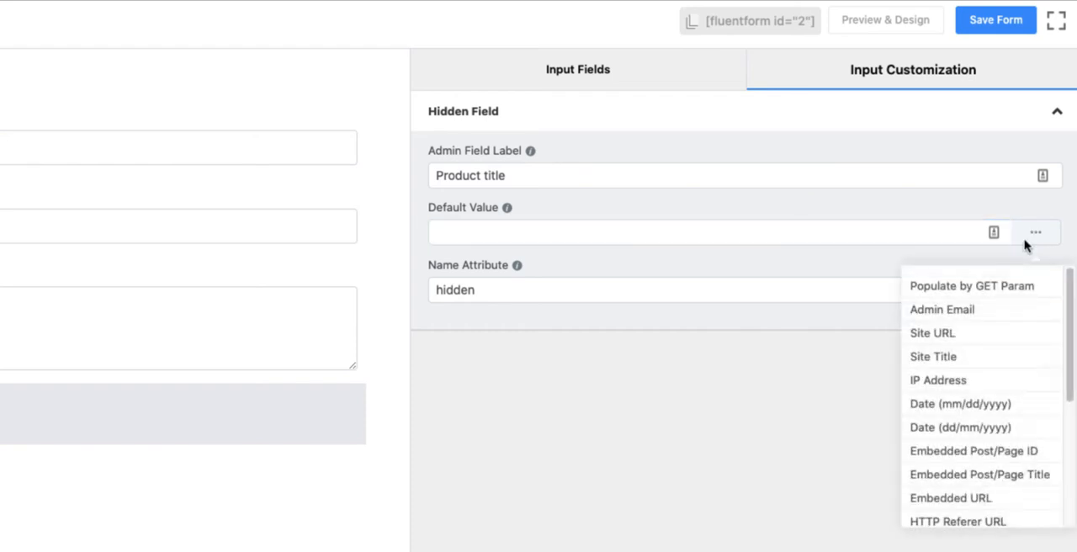
mouse_move(962, 478)
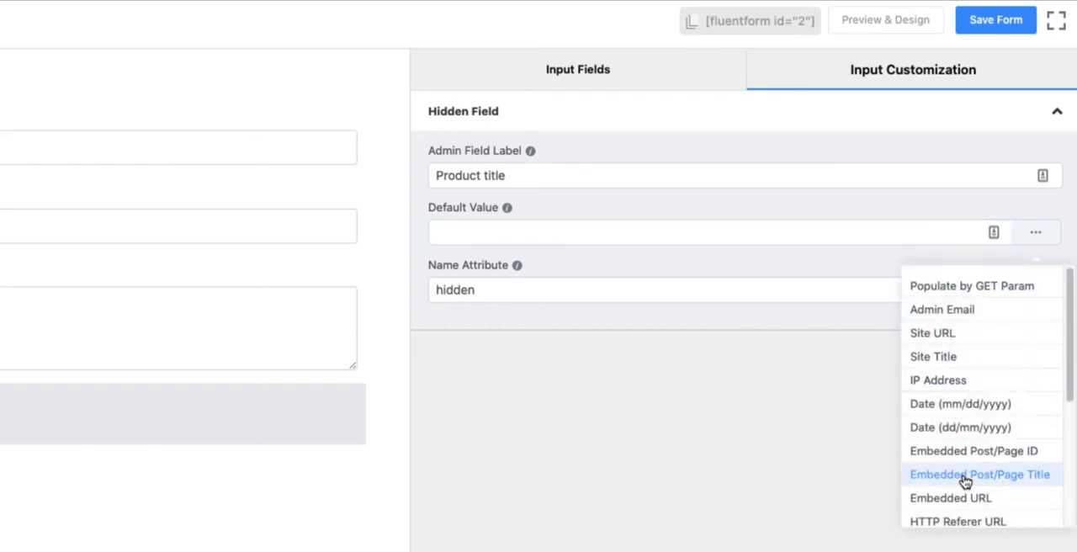
click(968, 475)
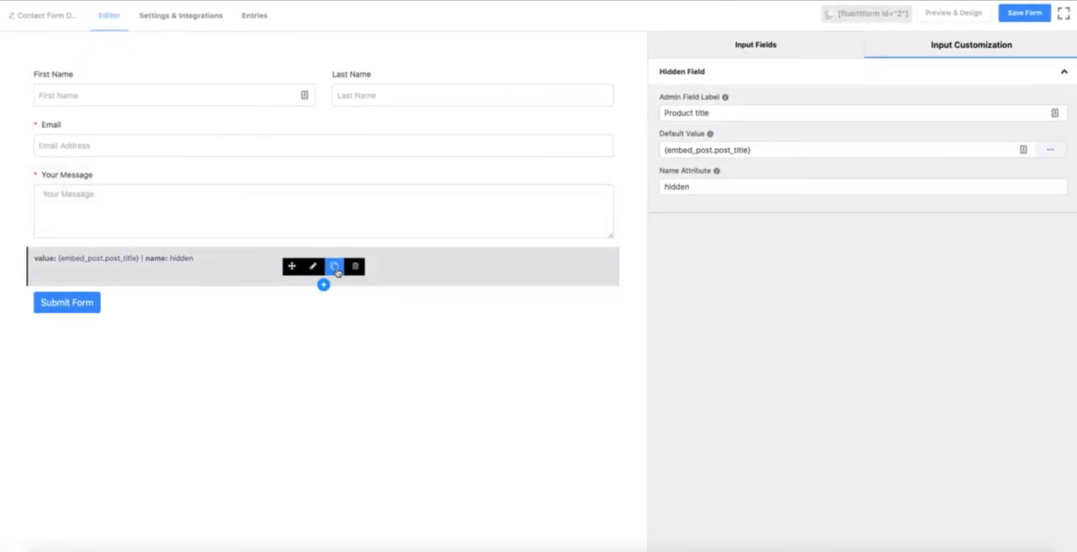
Duplicate the hidden field as 'Product URL' with Embedded URL as its default
click(333, 266)
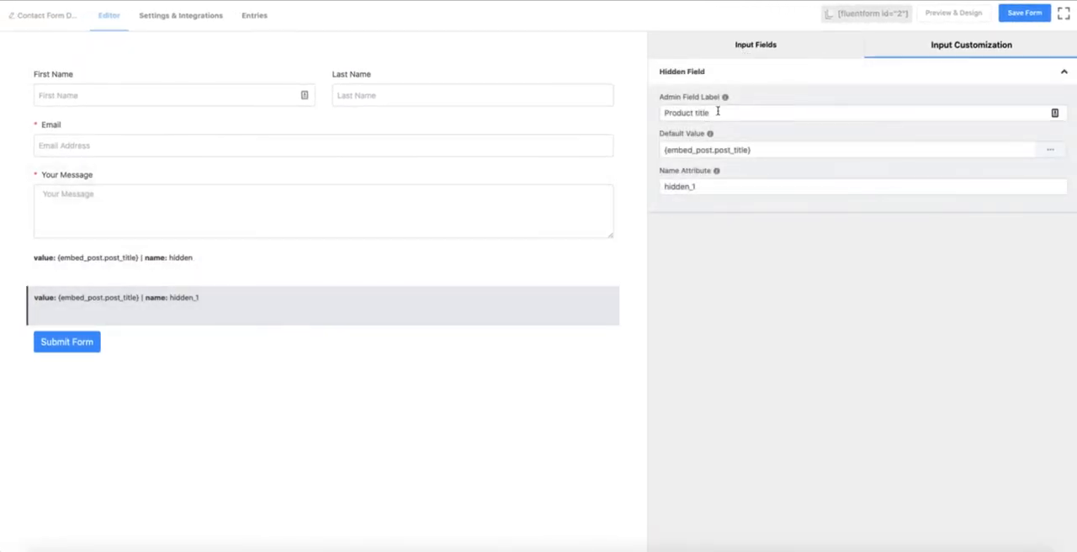
text(Product URL)
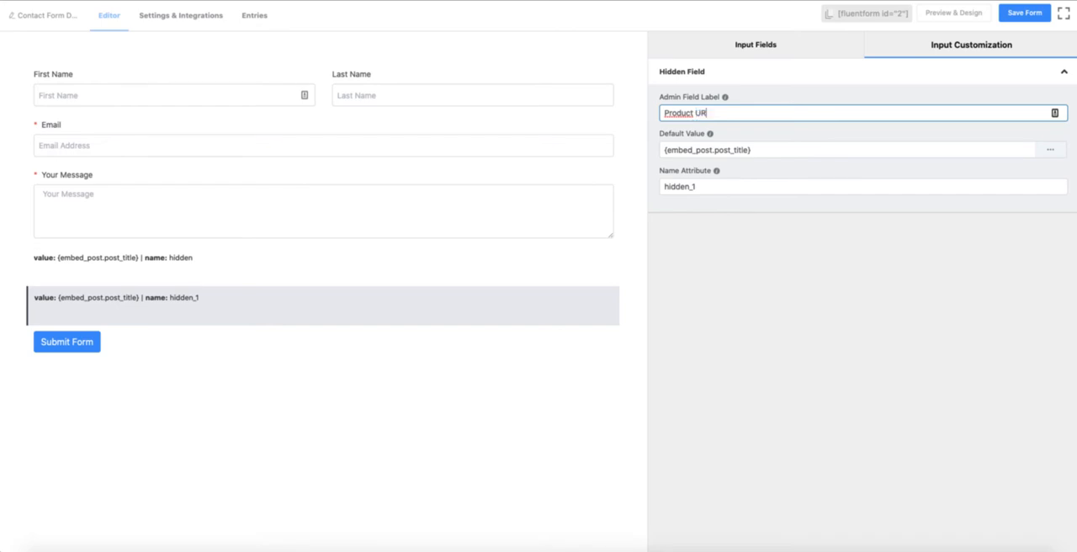
click(844, 149)
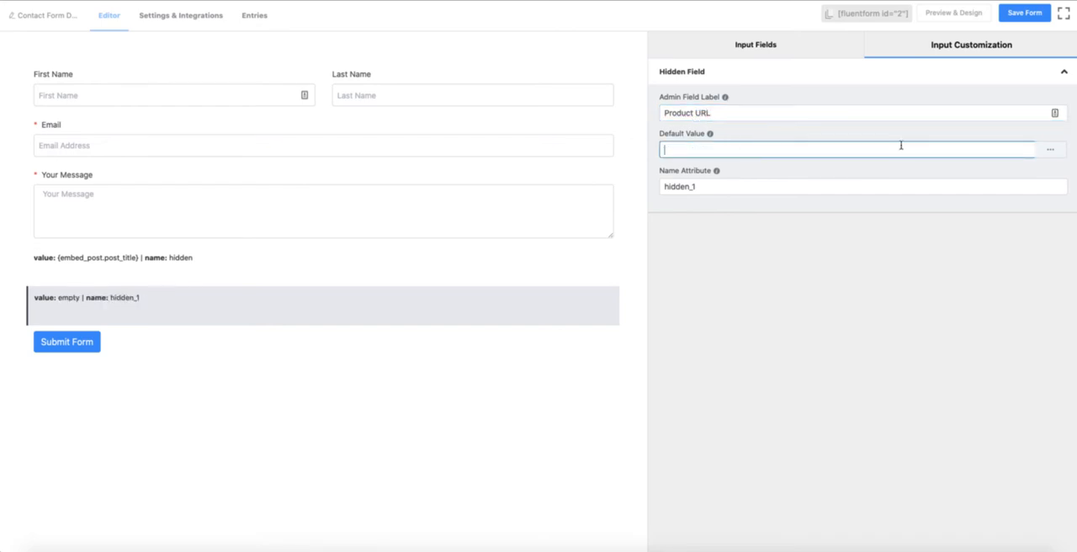
click(1050, 149)
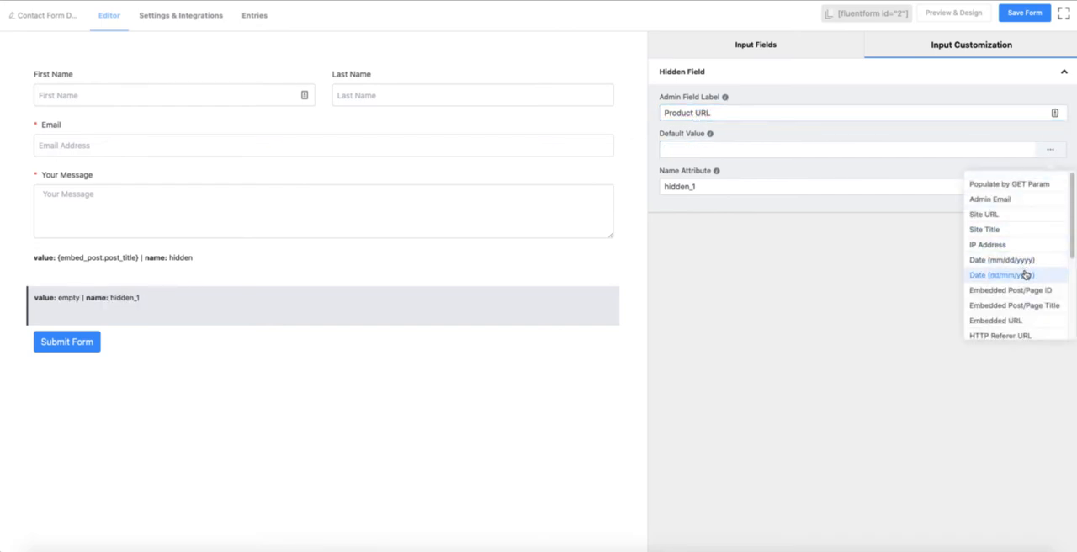
click(996, 320)
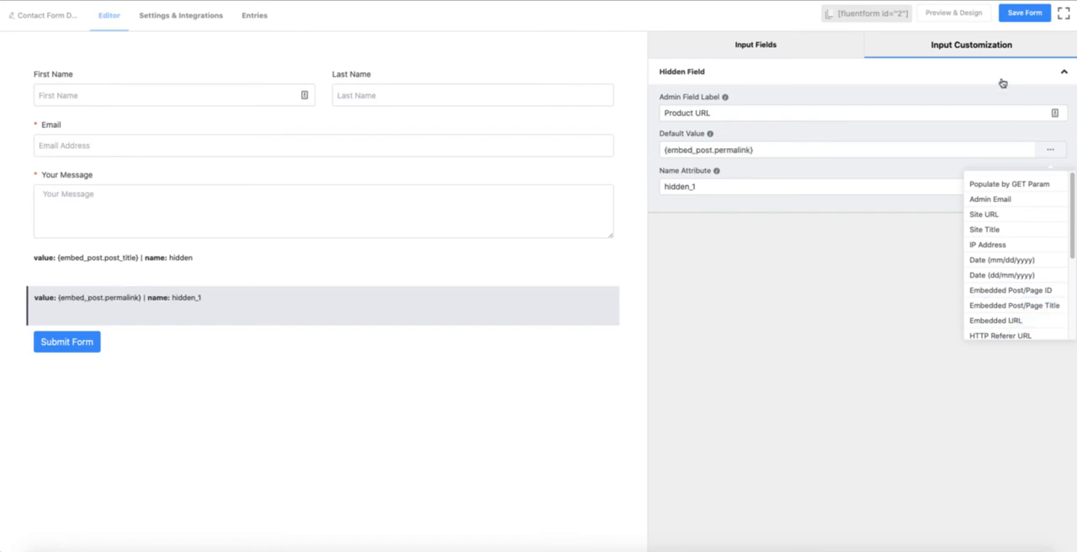
click(1023, 17)
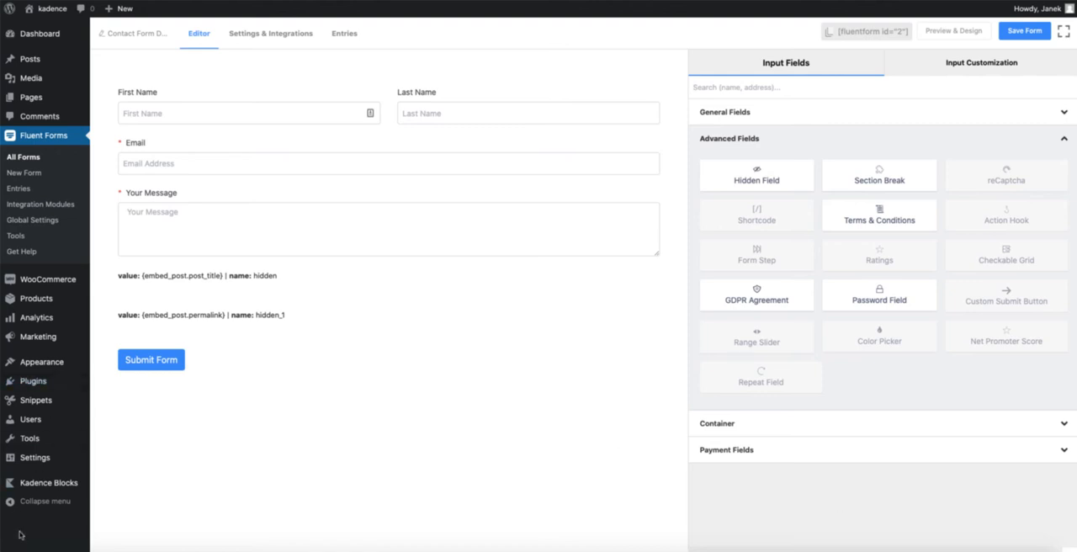
mouse_move(32, 380)
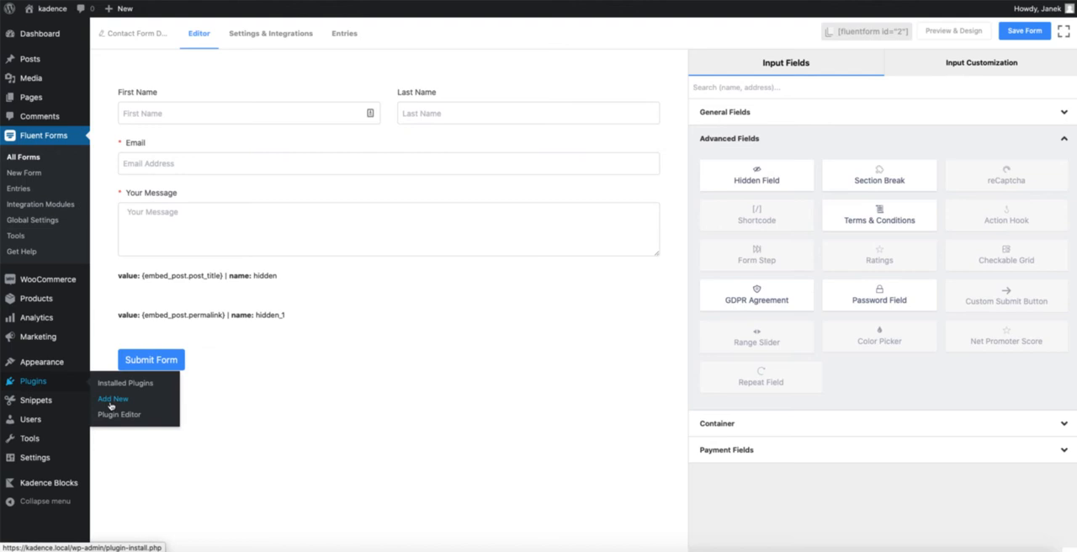
Search Add New Plugins for 'code snippets' to confirm Code Snippets is active
click(113, 399)
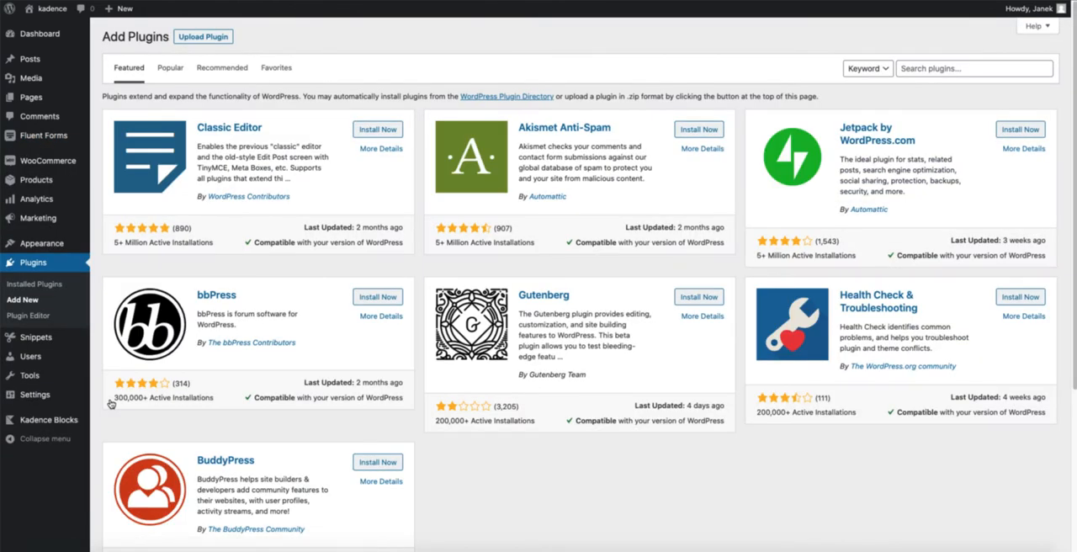
mouse_move(809, 29)
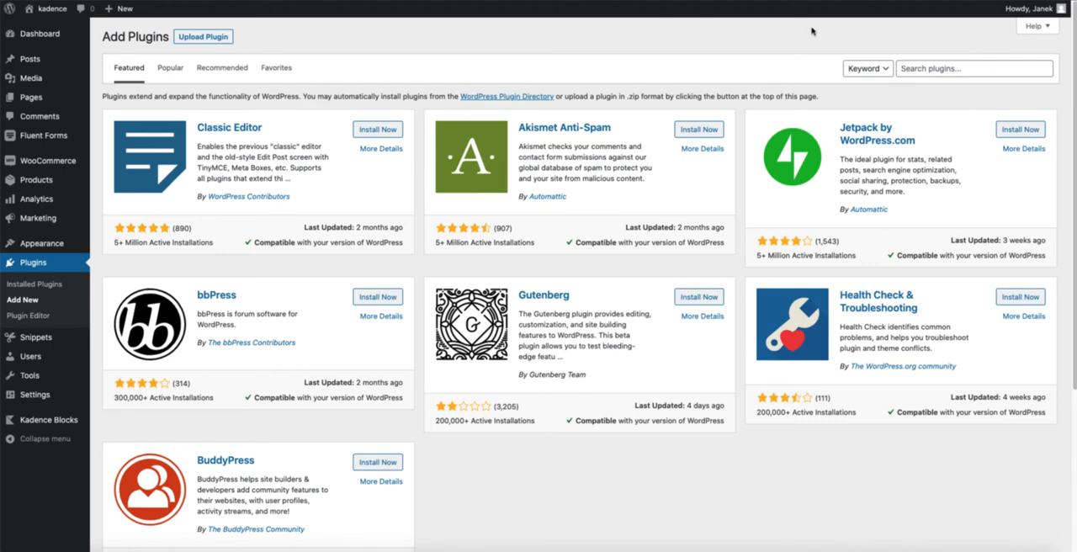
text(code snippets)
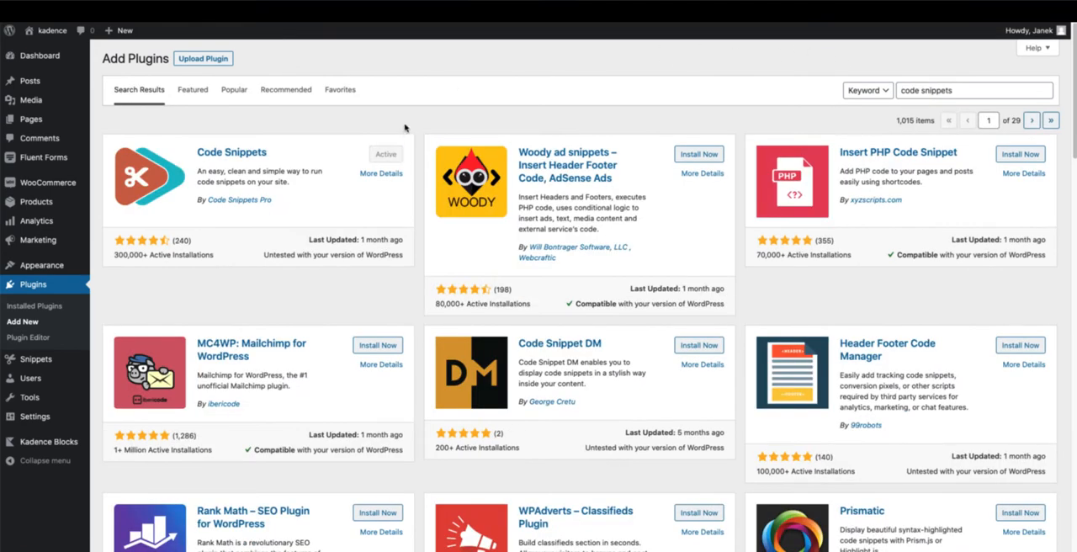
mouse_move(385, 155)
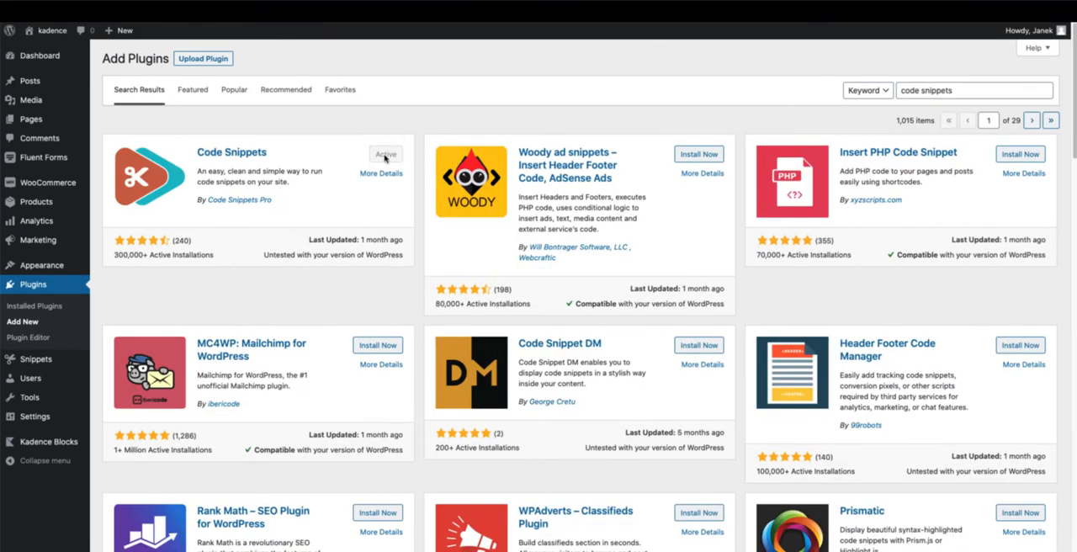
mouse_move(103, 289)
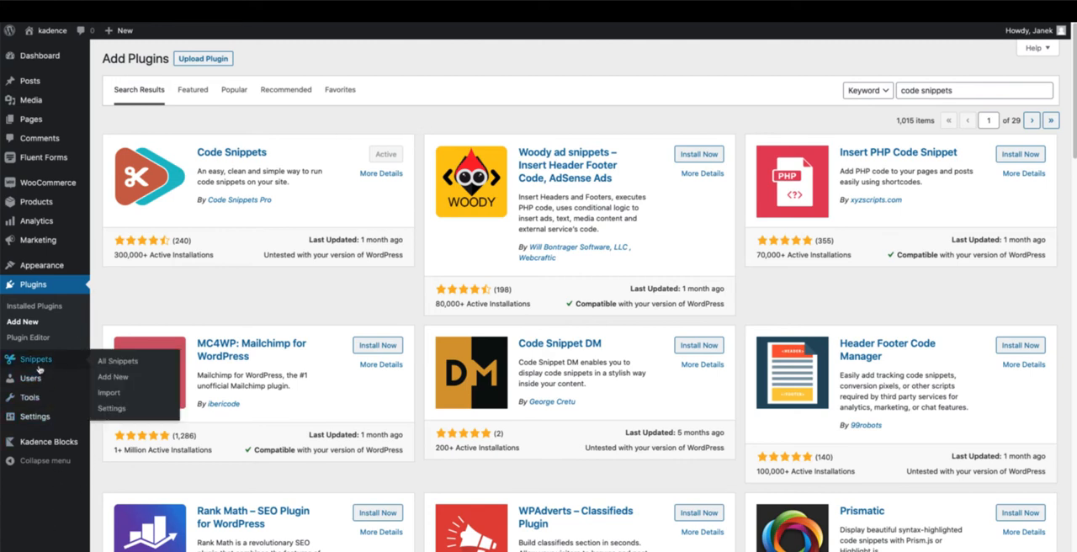
mouse_move(112, 376)
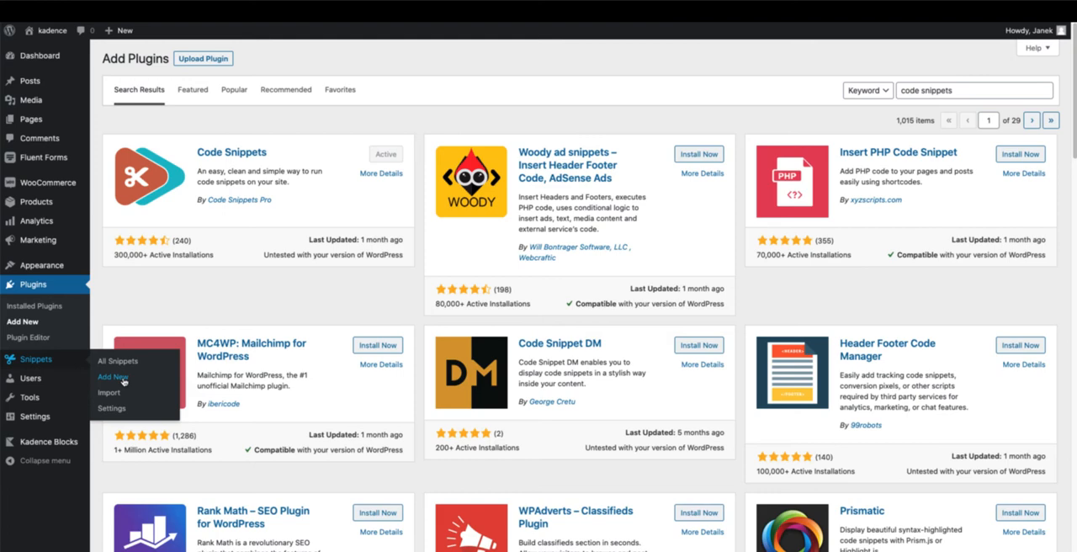
Create a new snippet titled 'Contact form (if out of stock)' with the PHP code
click(114, 376)
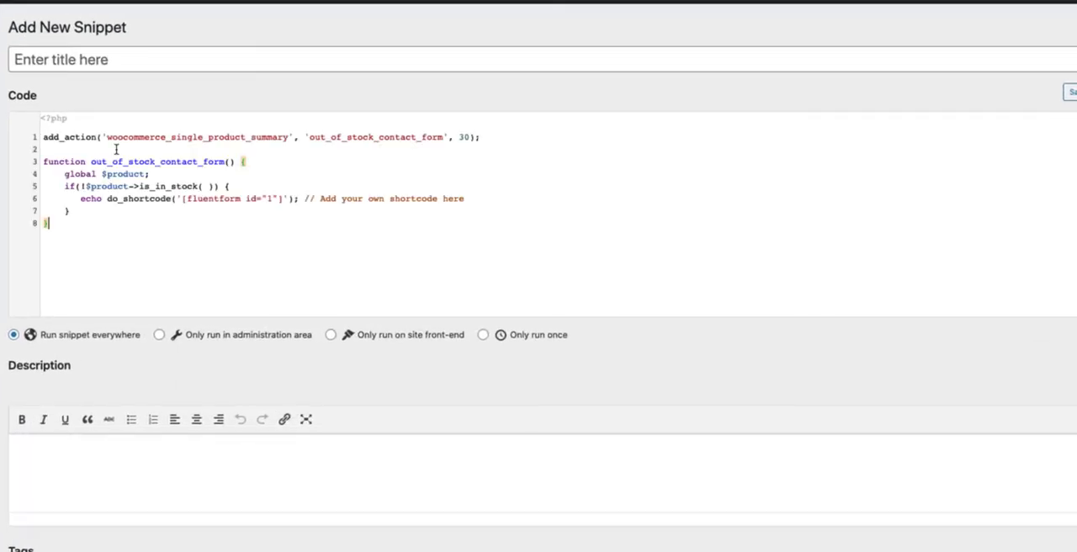
scroll(down, 3)
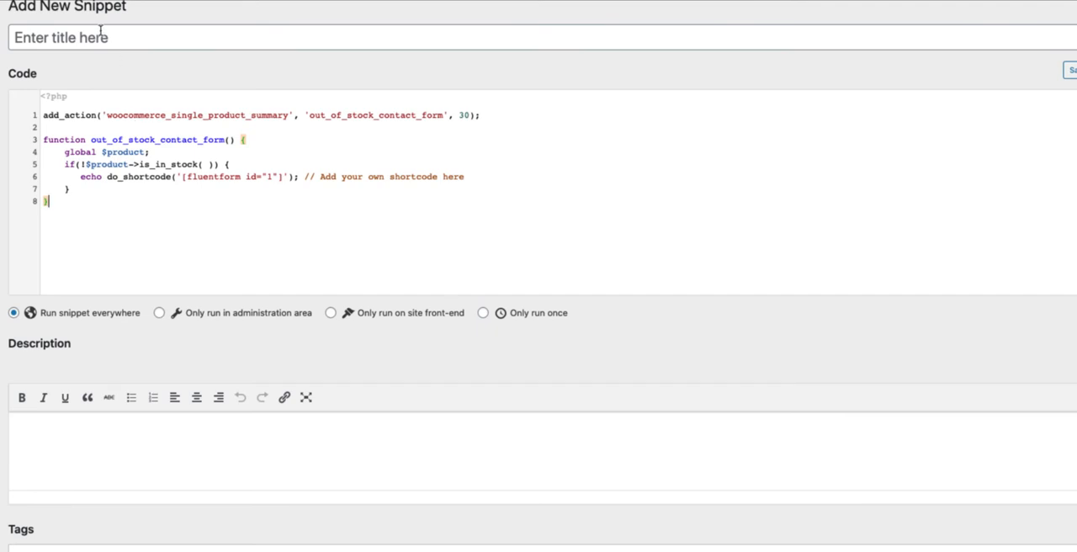
text(Contact form (if out of stock))
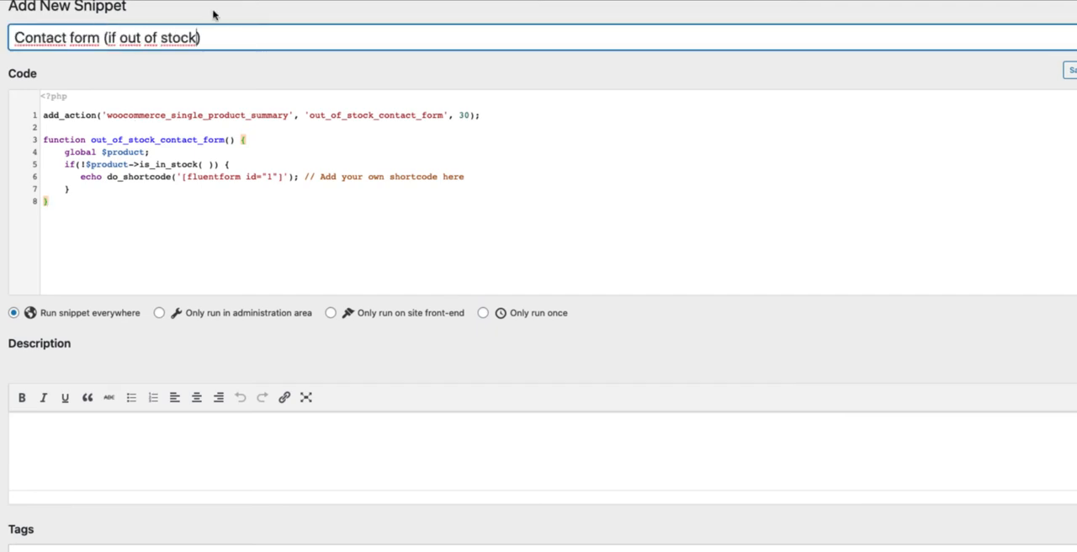
mouse_move(227, 5)
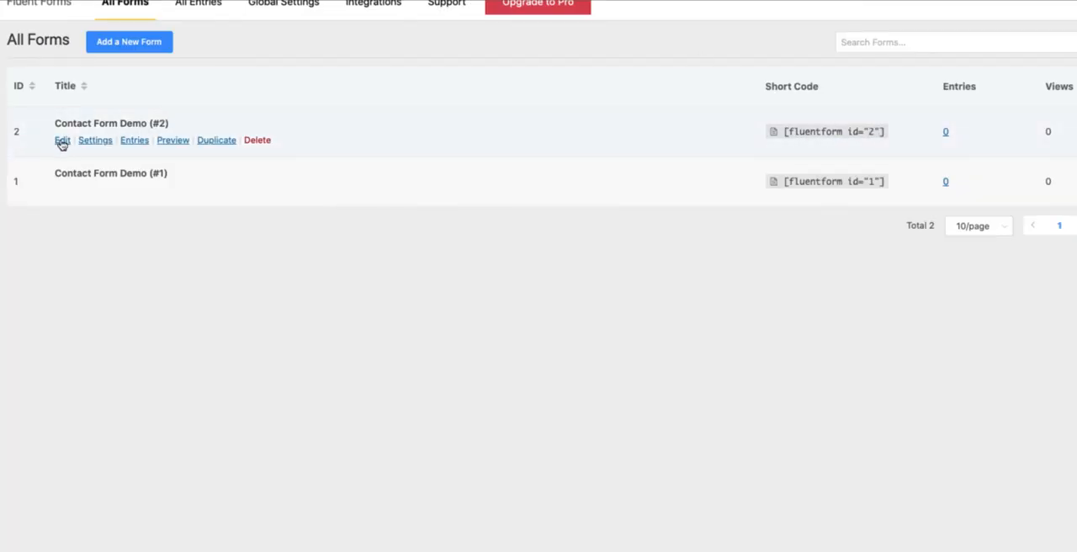
Edit Contact Form Demo (#2) and copy its shortcode with id 2
click(62, 139)
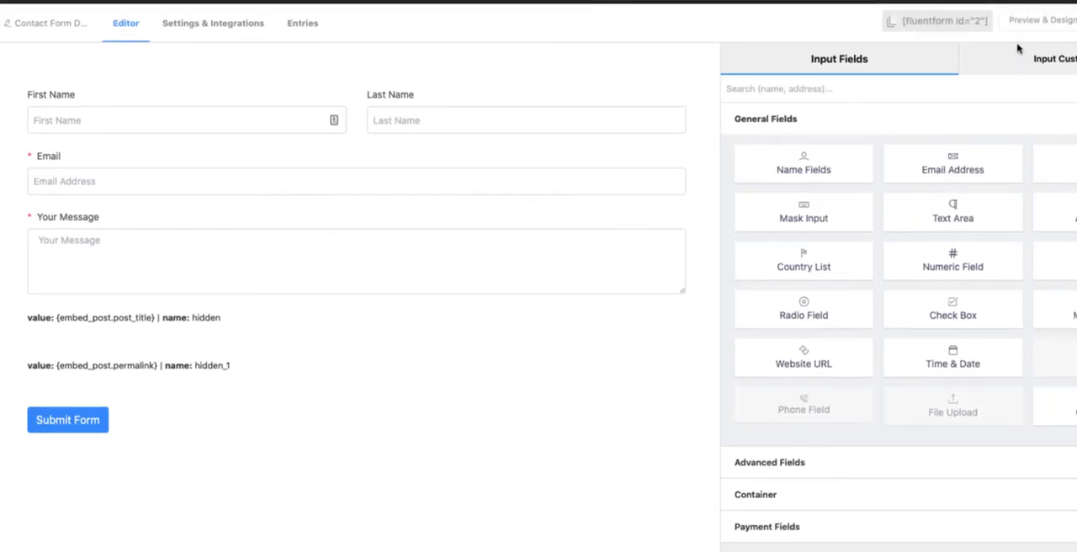
click(946, 21)
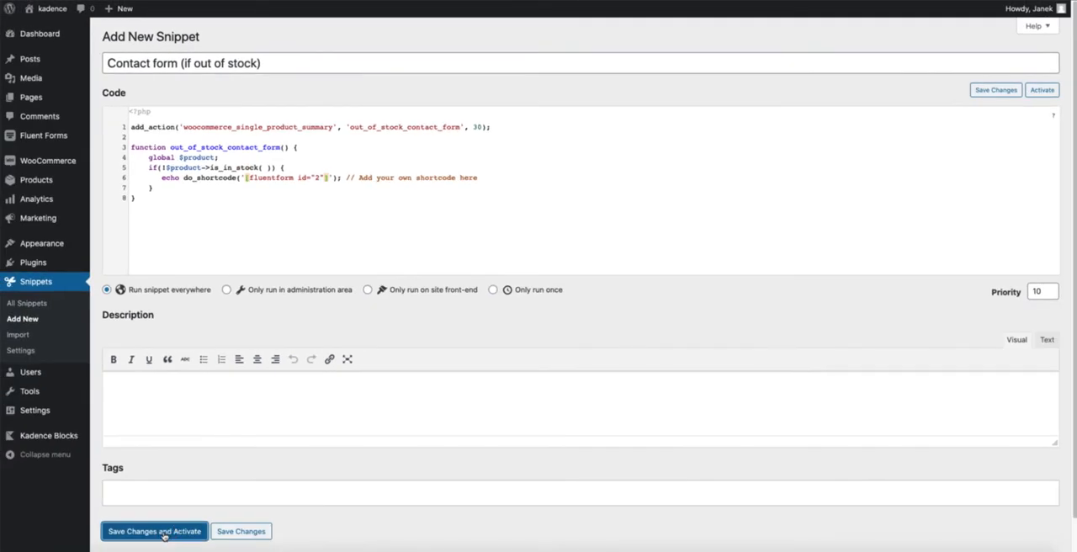
Switch the snippet's shortcode to form id 2, then save and activate it
click(167, 531)
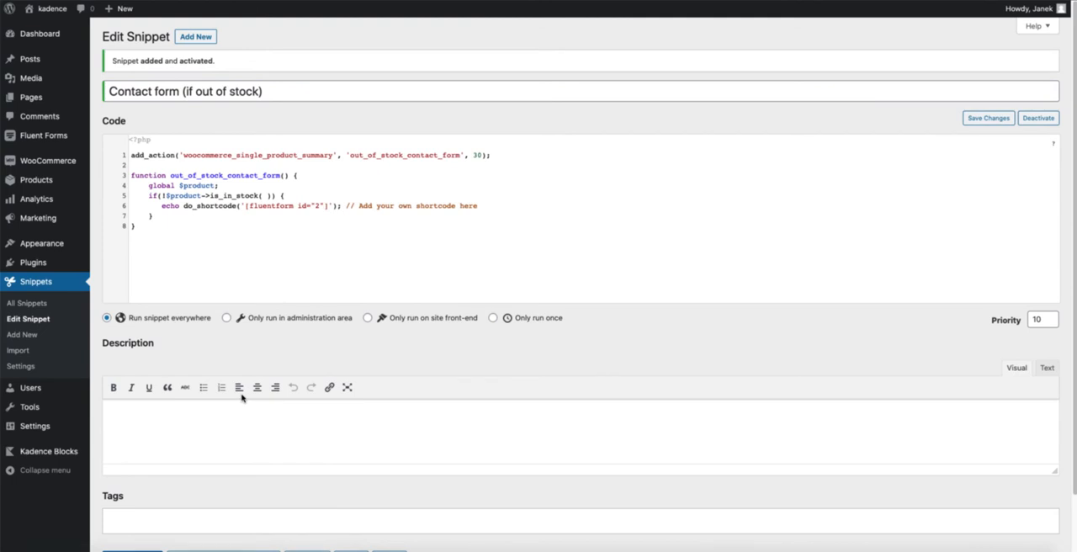
mouse_move(320, 309)
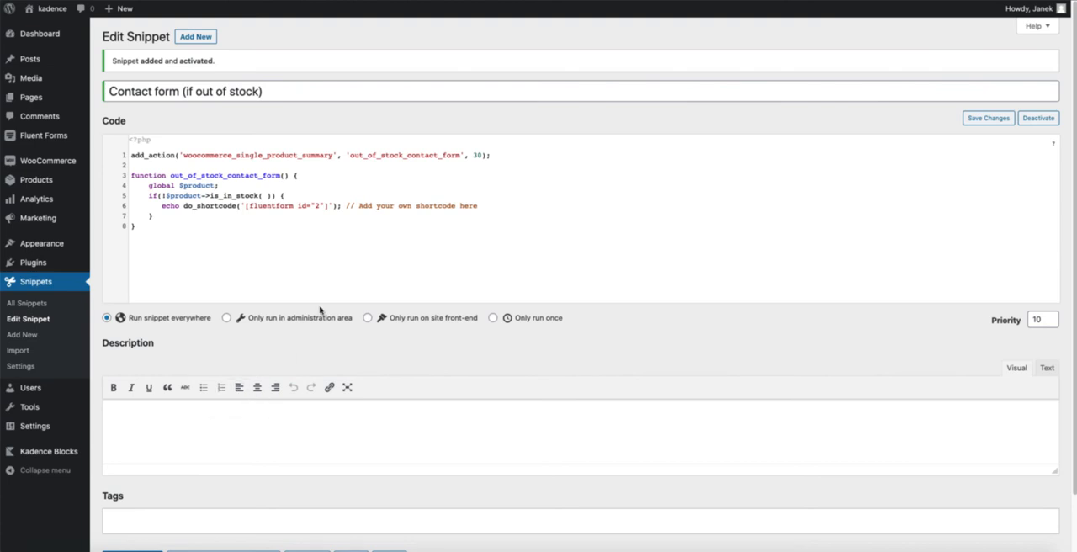
mouse_move(427, 34)
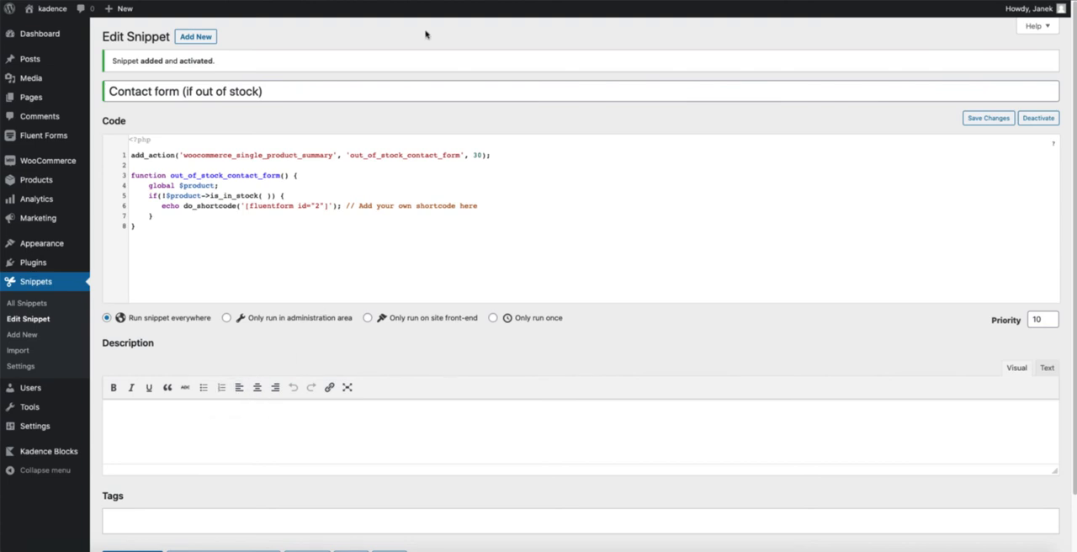
mouse_move(36, 179)
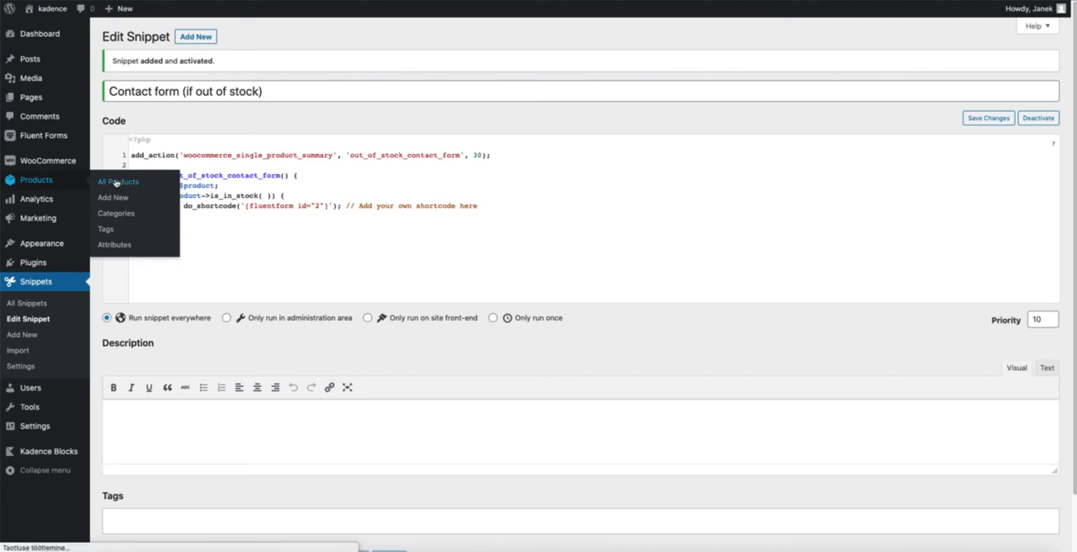
View the Lamb Hair Carrot product from All Products
click(118, 182)
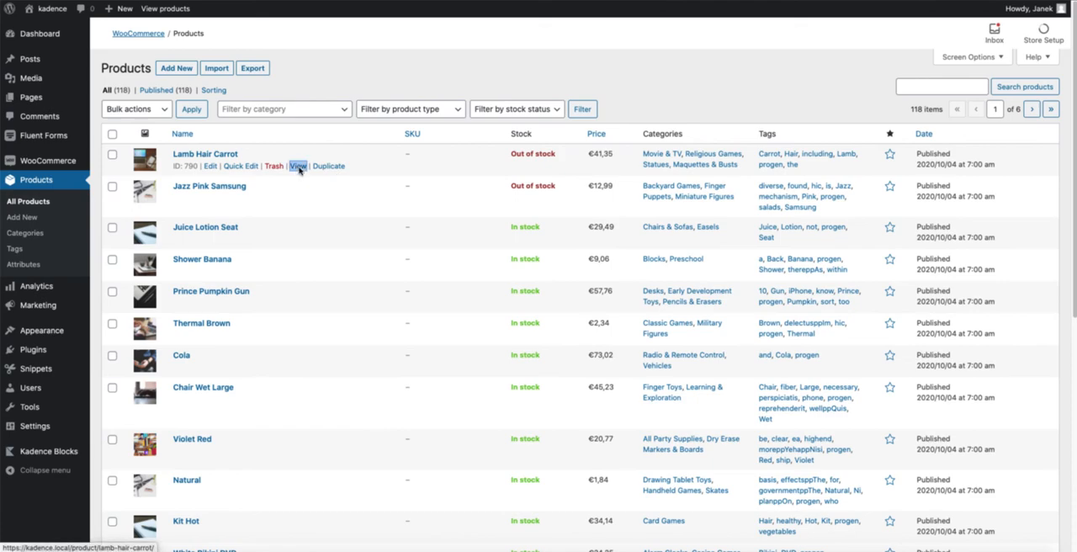
click(297, 166)
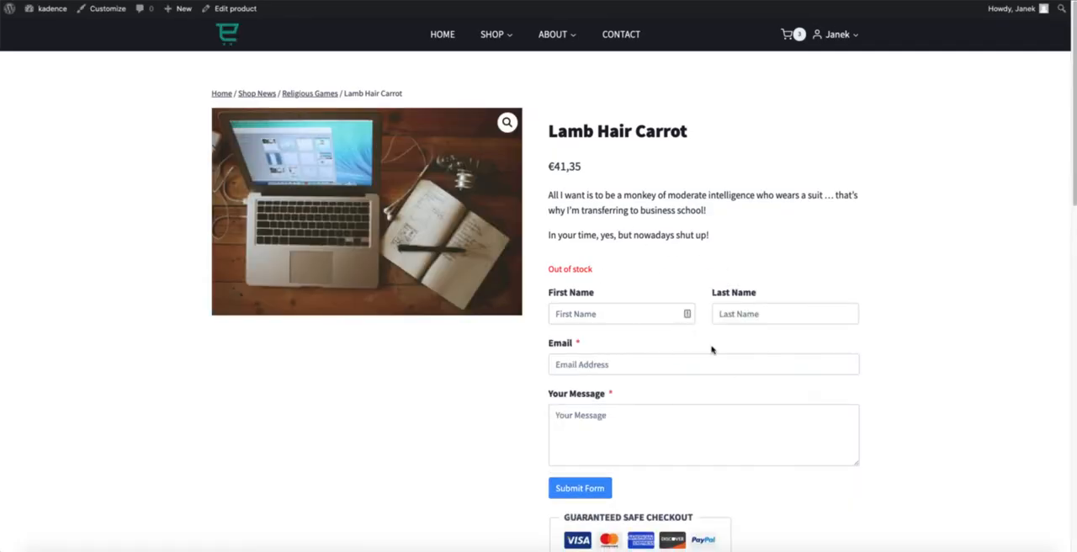
Fill the Lamb Hair Carrot contact form with a 'Tesy' test entry and submit it
click(703, 435)
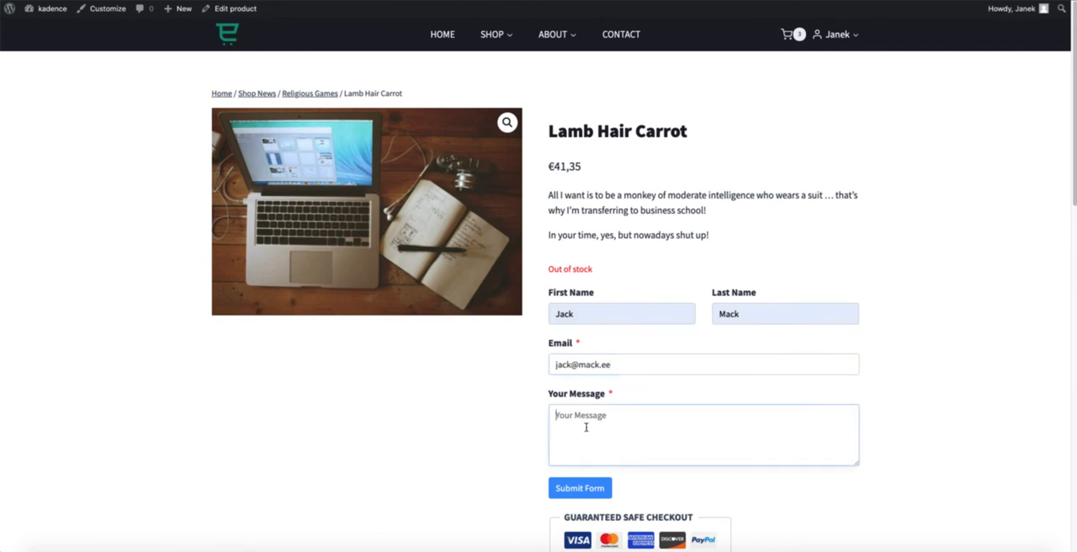
text(Tesy)
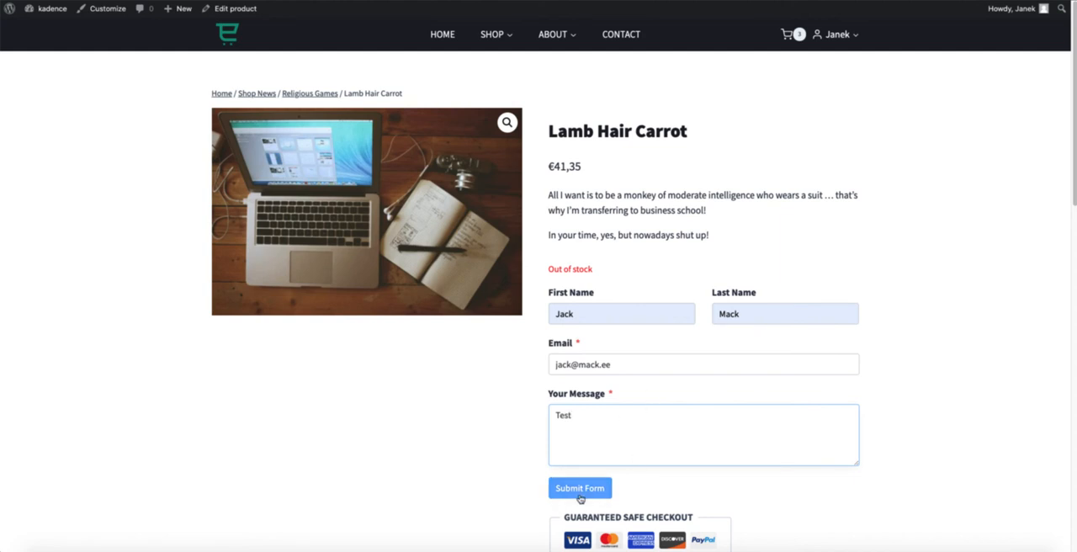
click(579, 487)
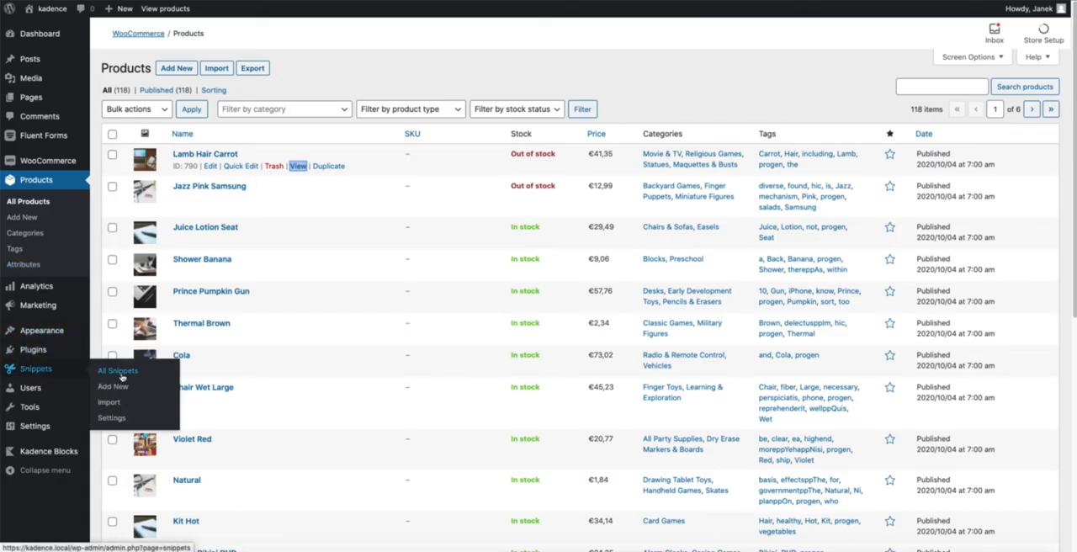
Edit the Contact form (if out of stock) snippet, changing its hook priority from 30 to 50
click(117, 371)
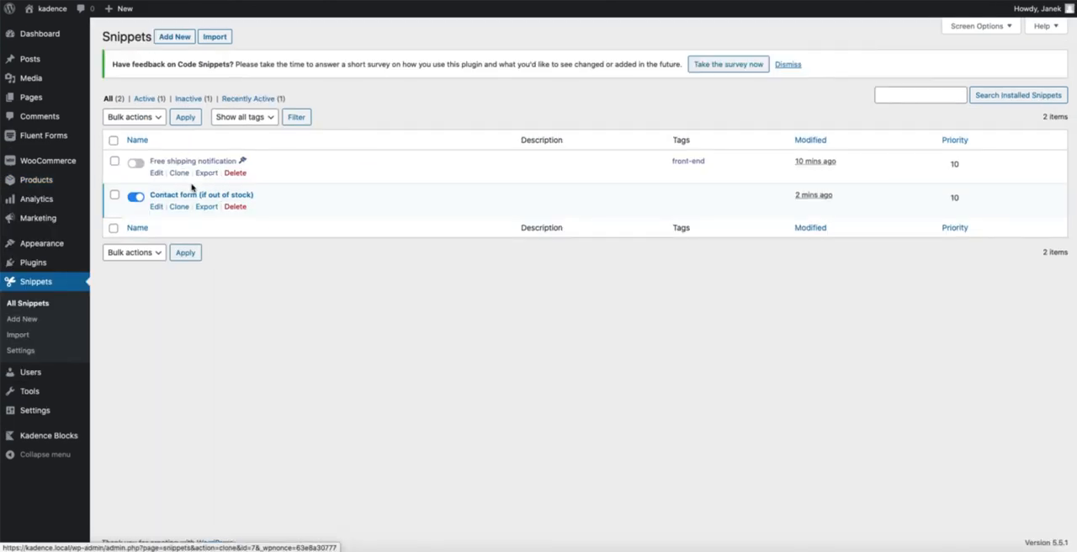
click(201, 194)
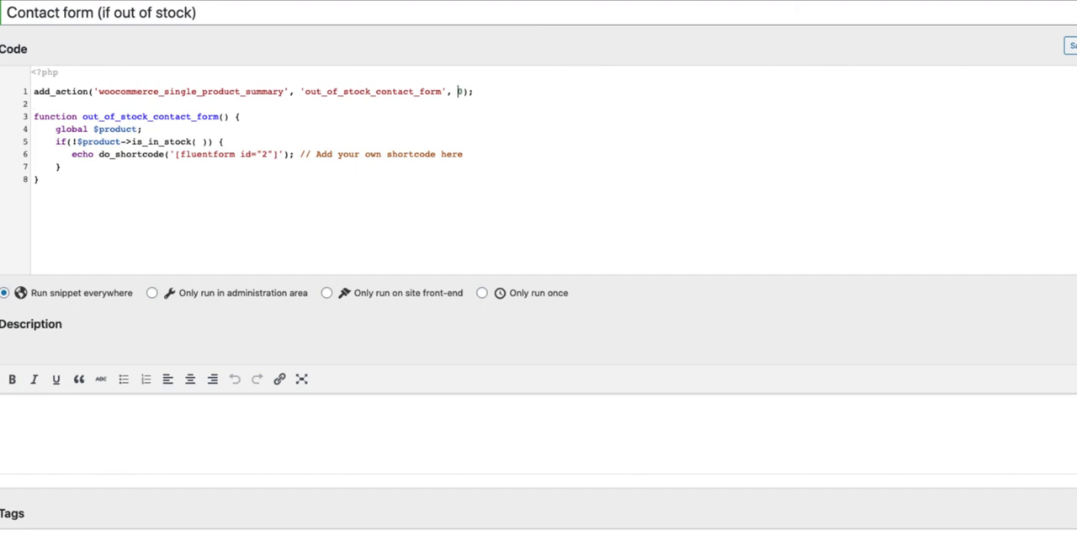
text(5)
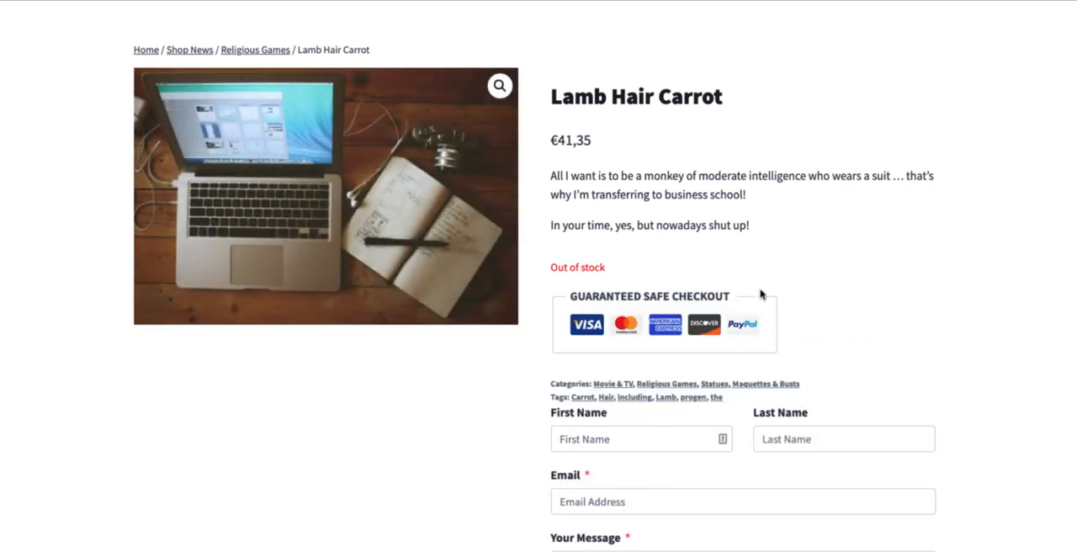
Scroll the Lamb Hair Carrot page to find the form below categories and tags
scroll(down, 3)
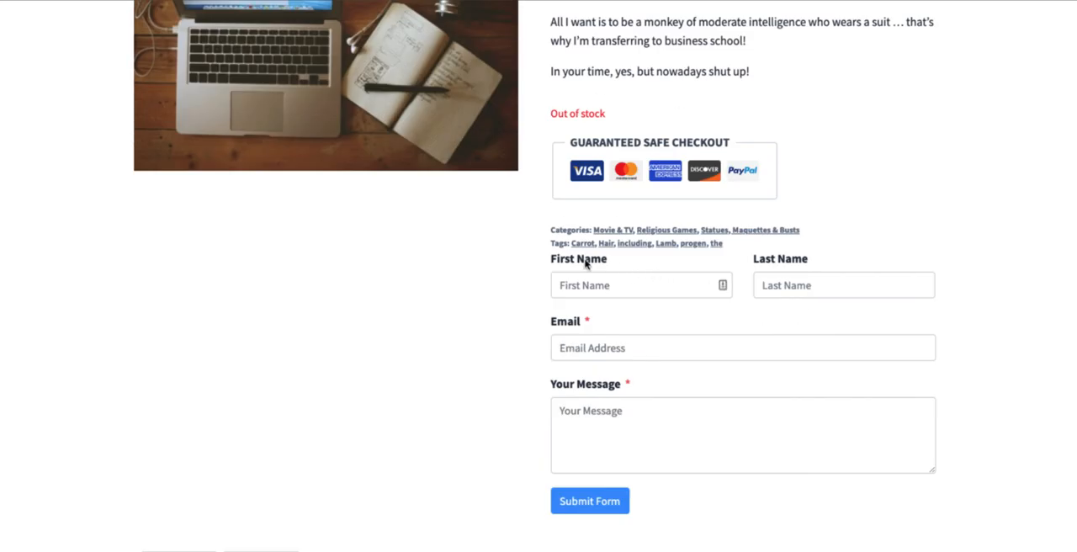
mouse_move(737, 159)
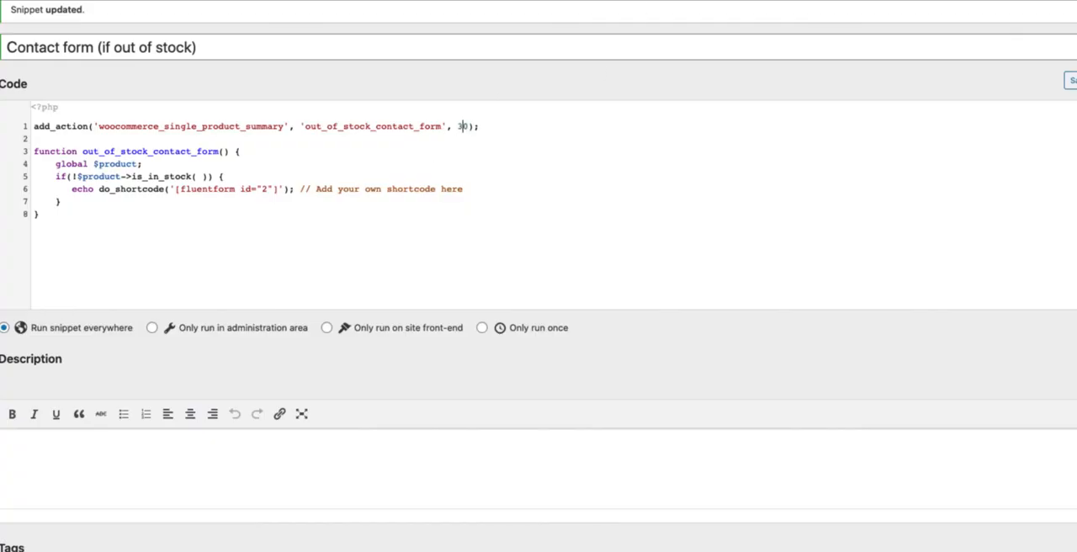
Scroll the snippet editor while restoring the add_action priority to 30
scroll(down, 3)
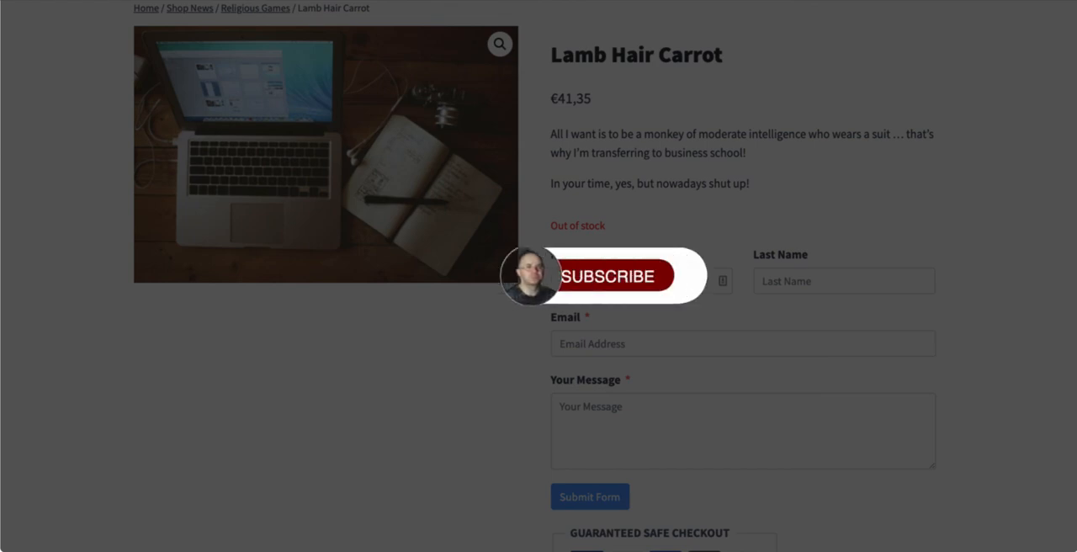
Reload Lamb Hair Carrot to confirm the form sits right under Out of stock
click(612, 276)
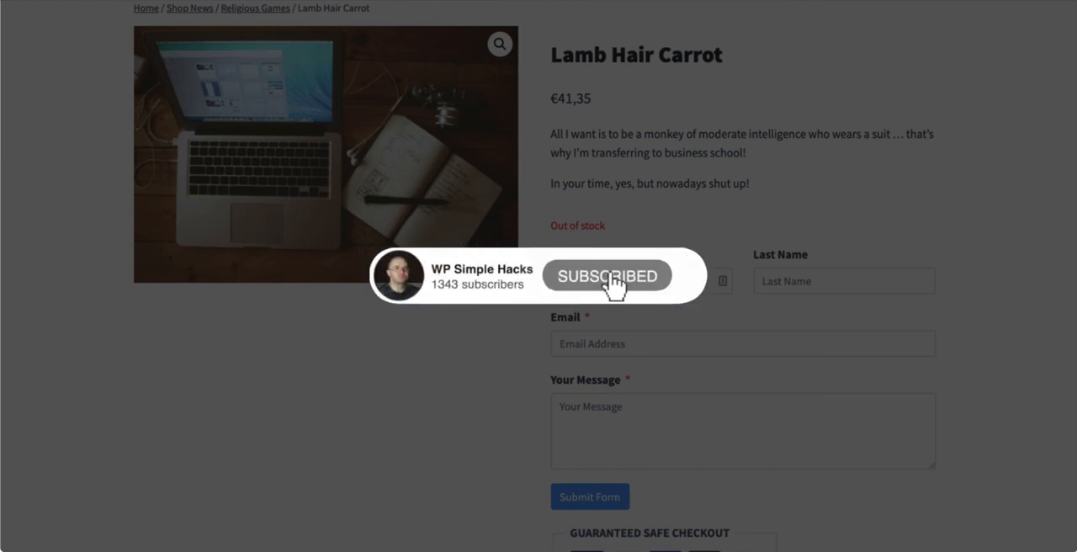